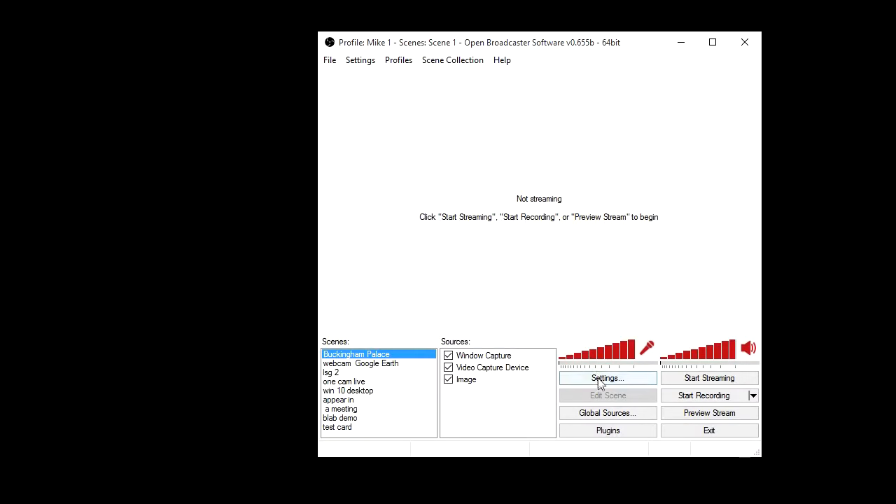
Open the Settings dialog on its Video page
{"action": "left_click", "coordinate": [607, 378]}
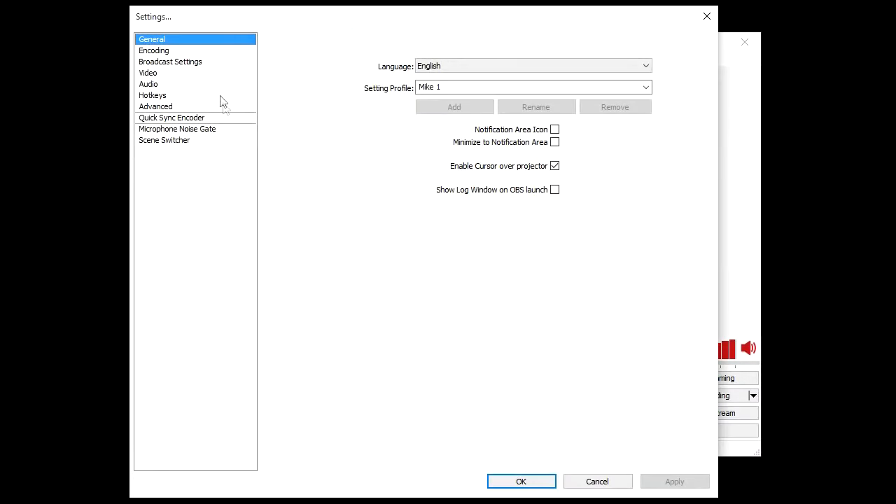
{"action": "left_click", "coordinate": [147, 72]}
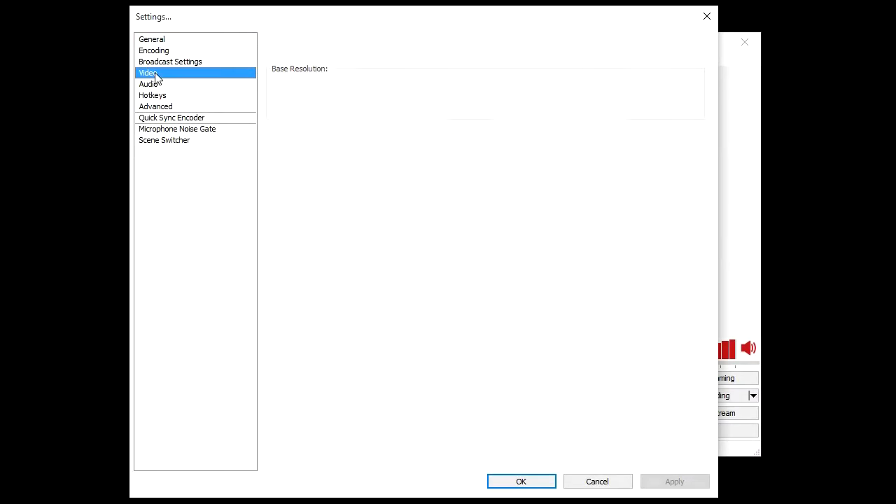
Edit the custom base width and set Resolution Downscale to None (1366x768)
{"action": "left_click", "coordinate": [148, 73]}
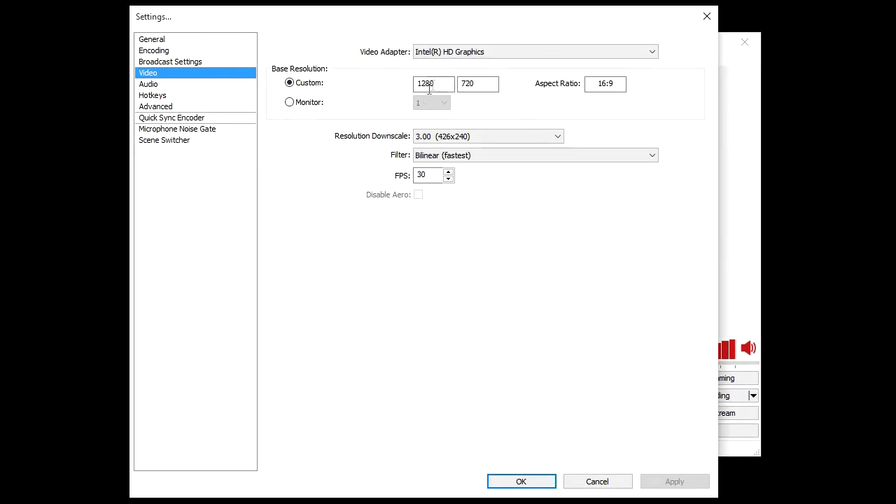
{"action": "triple_click", "coordinate": [432, 83]}
{"action": "type", "text": "1366"}
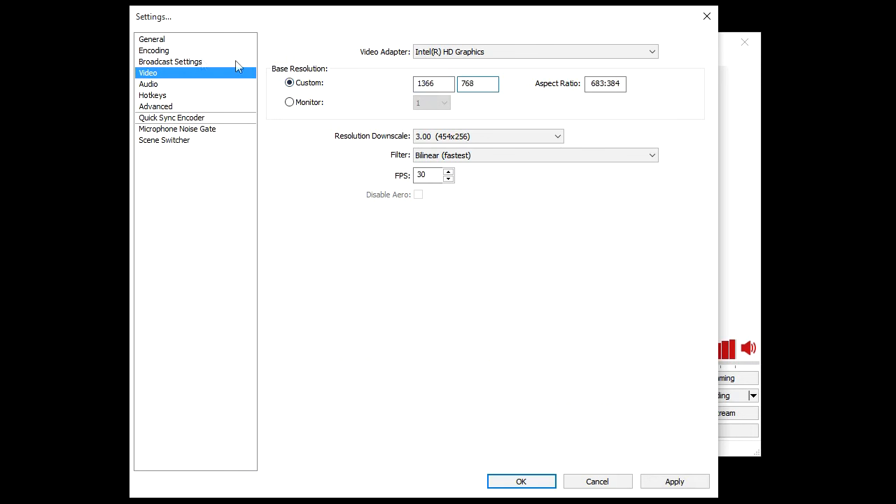
{"action": "left_click", "coordinate": [557, 136]}
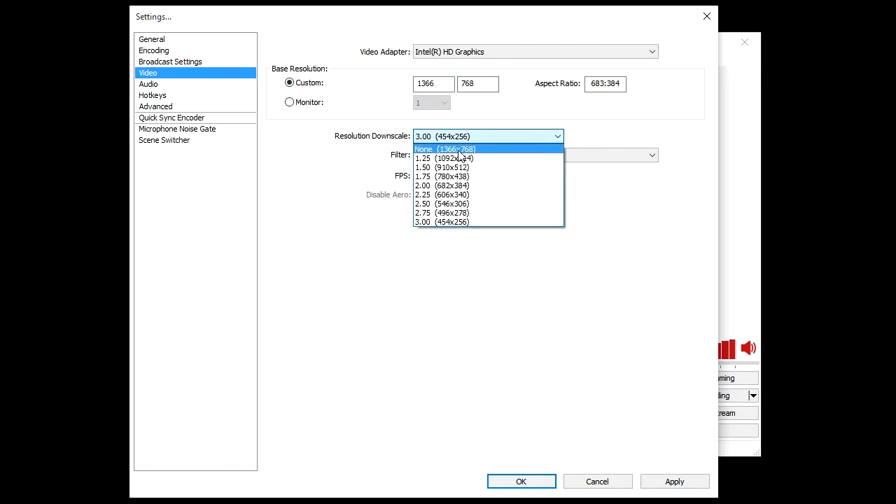
{"action": "left_click", "coordinate": [446, 148]}
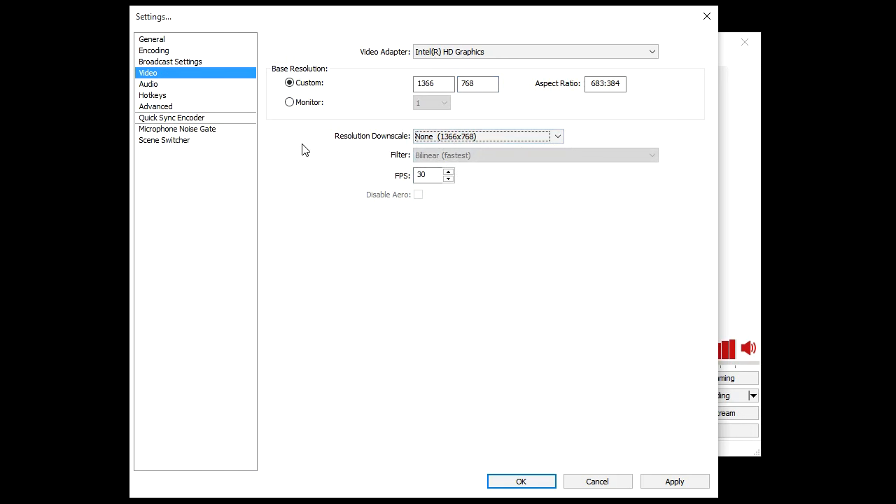
{"action": "mouse_move", "coordinate": [310, 140]}
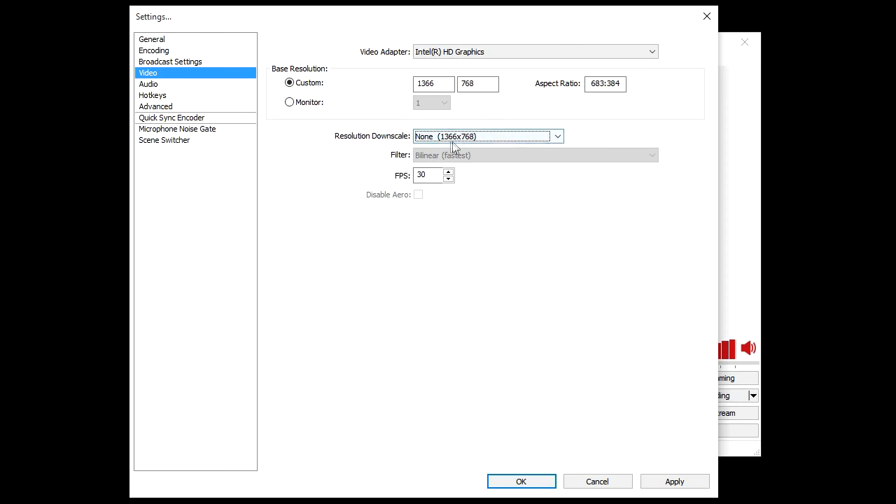
{"action": "left_click", "coordinate": [556, 136]}
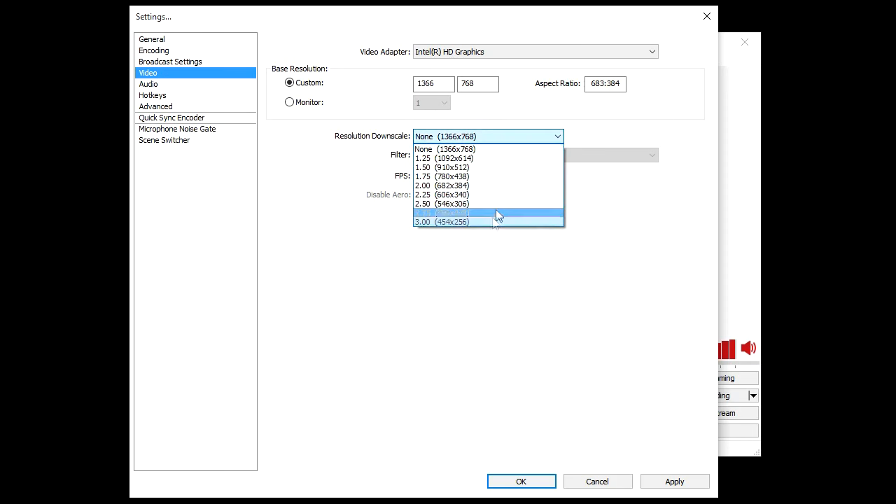
{"action": "mouse_move", "coordinate": [502, 222]}
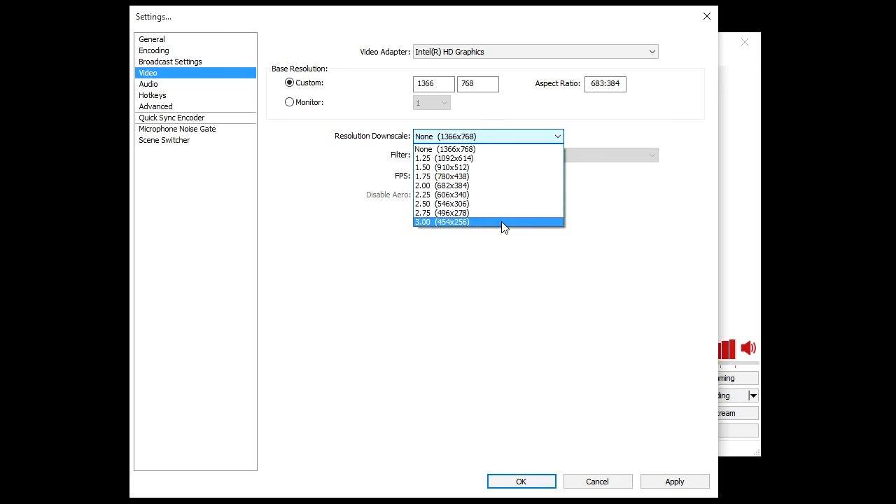
{"action": "mouse_move", "coordinate": [432, 231]}
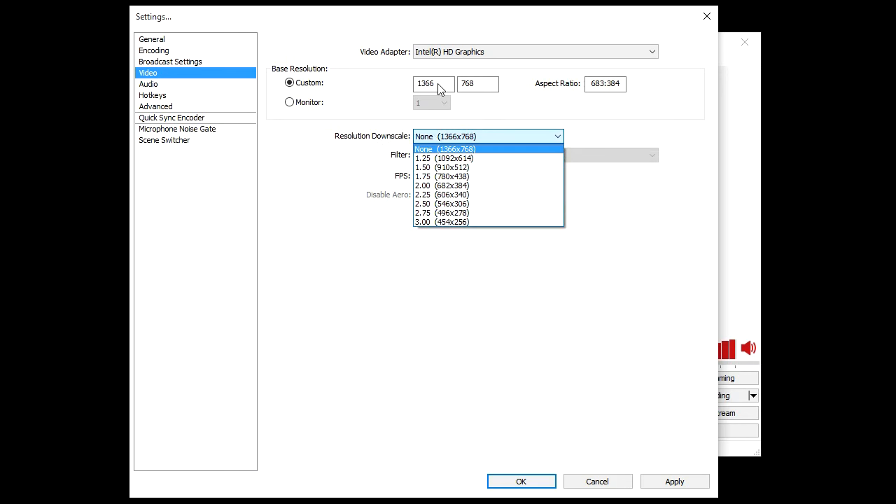
{"action": "mouse_move", "coordinate": [434, 88]}
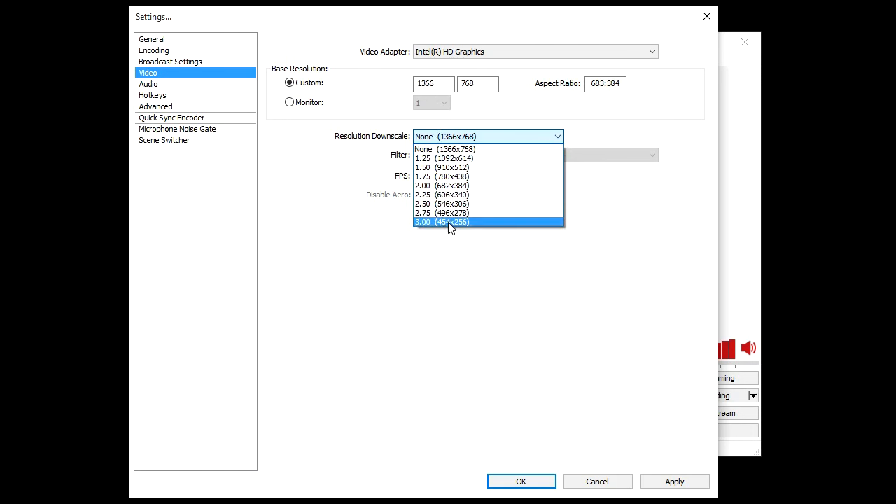
{"action": "left_click", "coordinate": [446, 149]}
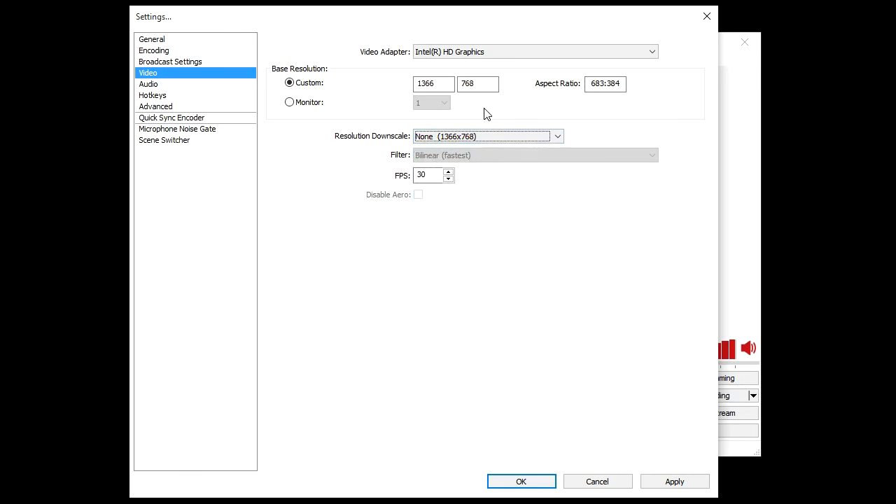
Enter a custom 1280x720 base resolution in the width and height fields
{"action": "triple_click", "coordinate": [433, 83]}
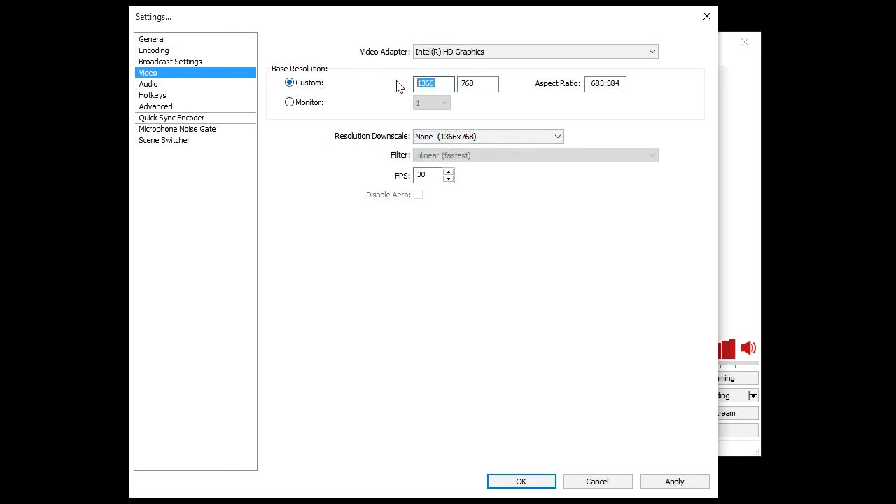
{"action": "type", "text": "1280"}
{"action": "left_click", "coordinate": [478, 84]}
{"action": "type", "text": "72"}
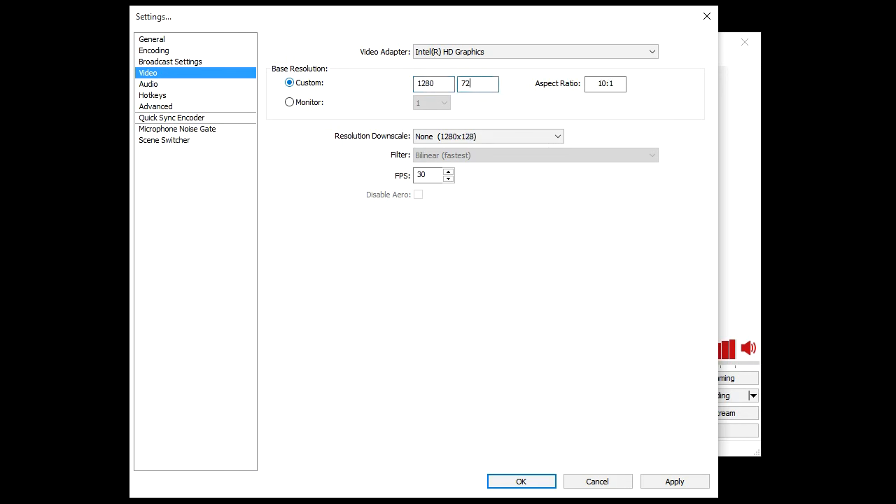
{"action": "type", "text": "0"}
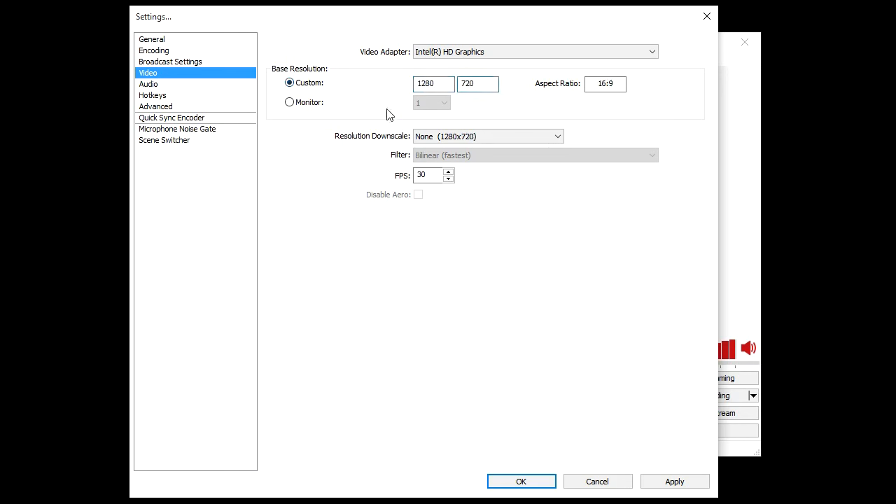
{"action": "mouse_move", "coordinate": [490, 181]}
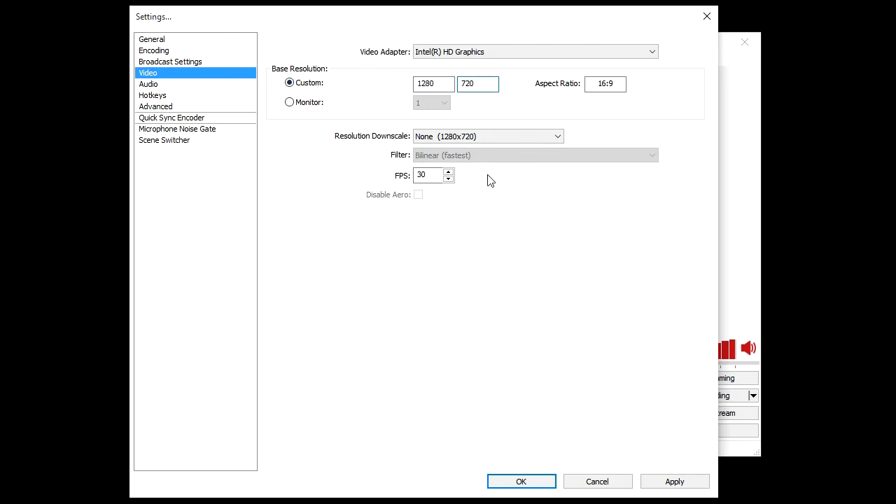
{"action": "mouse_move", "coordinate": [500, 209]}
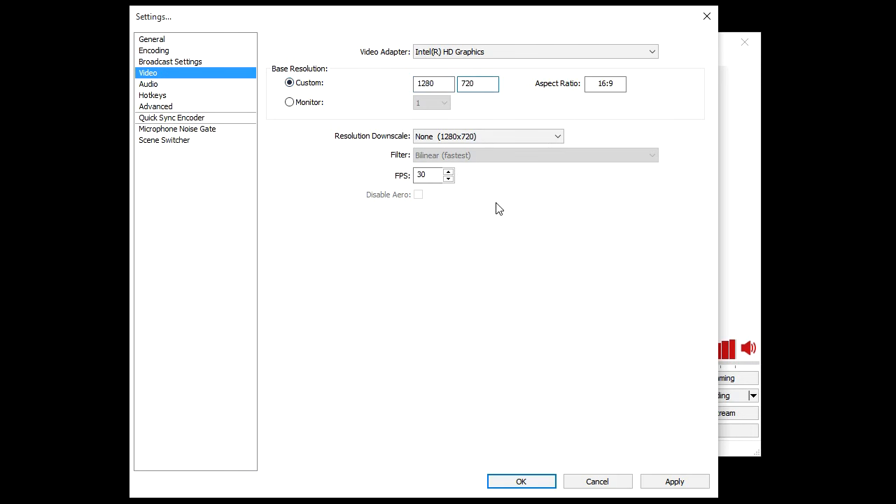
{"action": "left_click", "coordinate": [557, 135]}
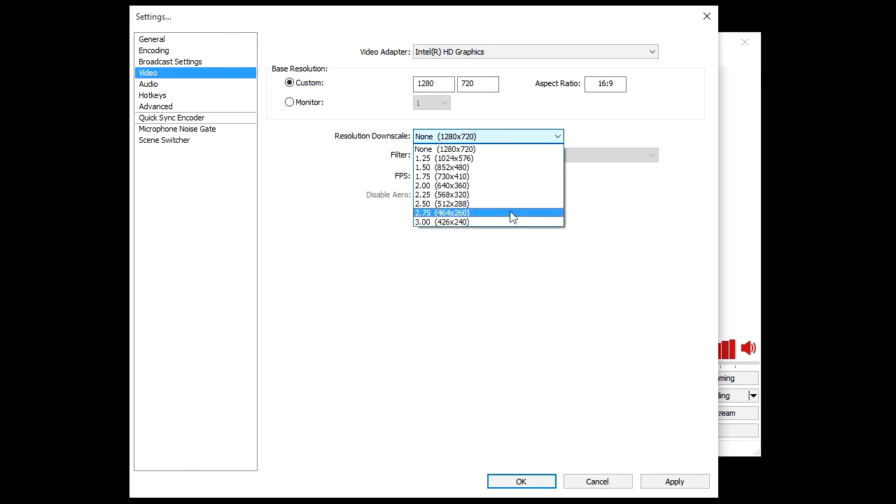
Choose 3.00 (426x240) downscale and 15 FPS, then confirm with OK
{"action": "left_click", "coordinate": [441, 222]}
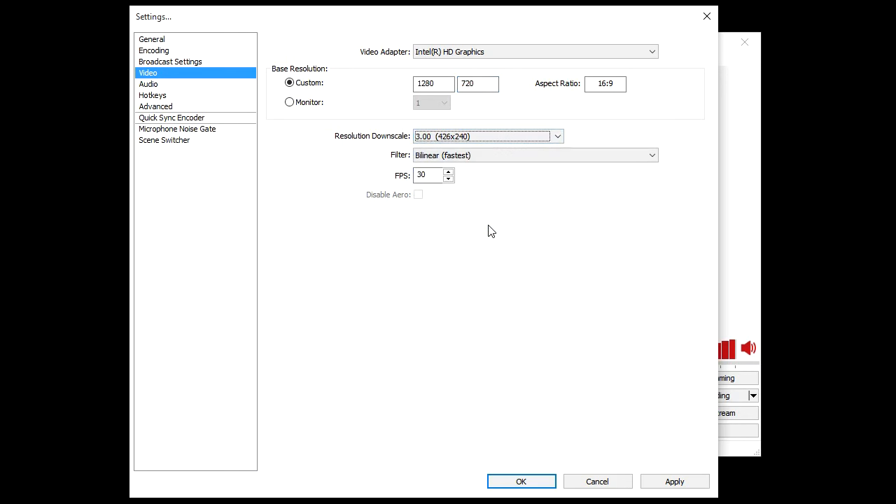
{"action": "triple_click", "coordinate": [430, 174]}
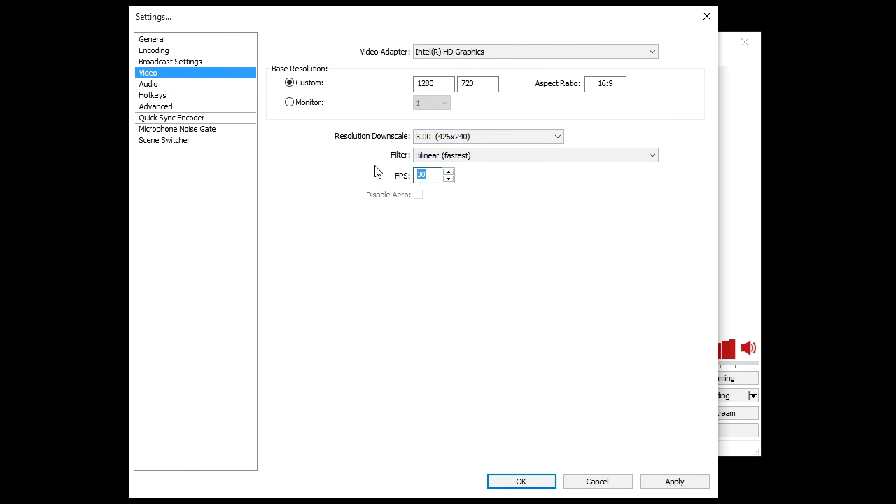
{"action": "type", "text": "15"}
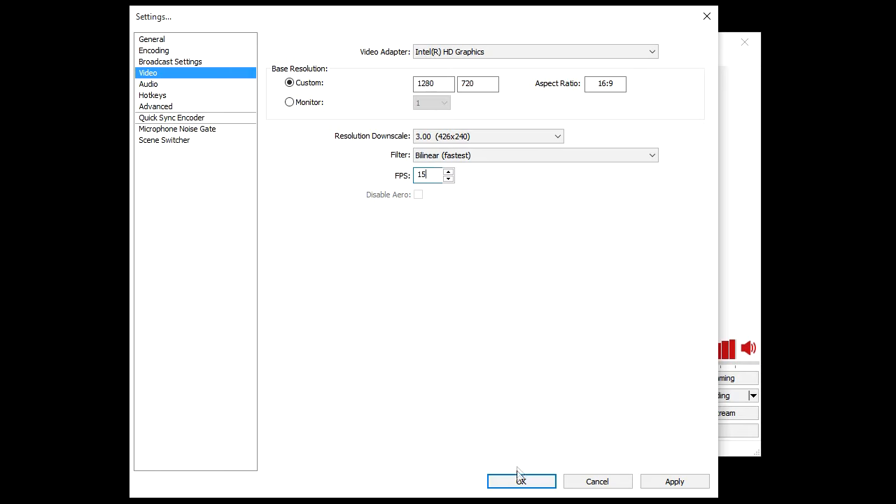
{"action": "left_click", "coordinate": [521, 481]}
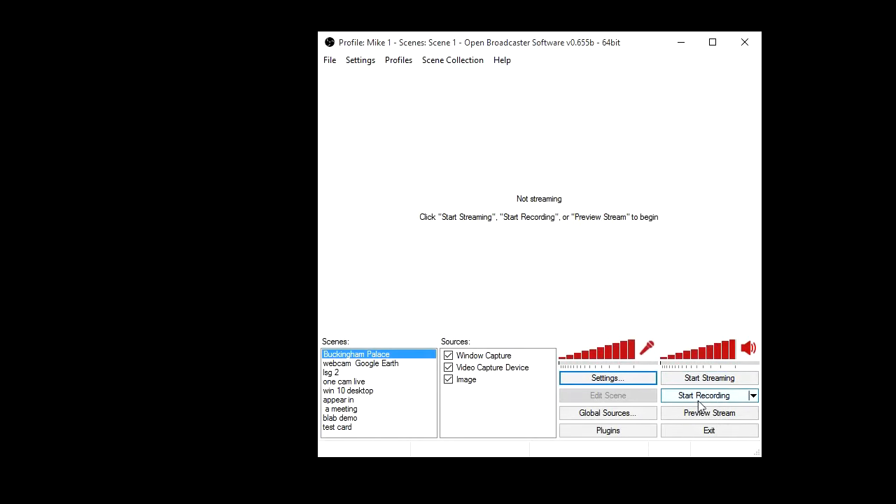
{"action": "mouse_move", "coordinate": [709, 378]}
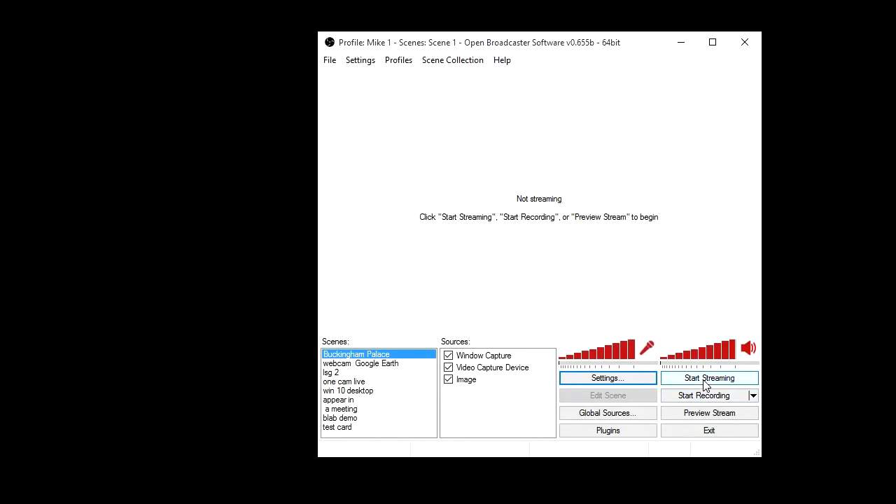
{"action": "mouse_move", "coordinate": [347, 435]}
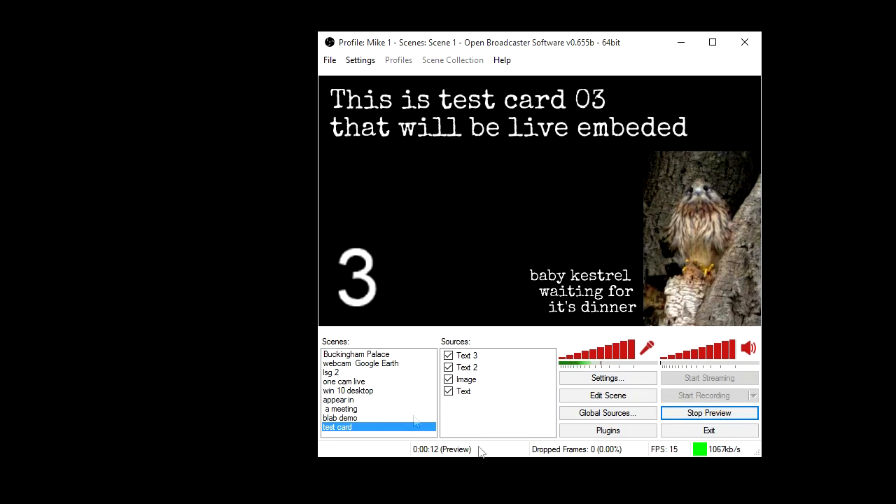
{"action": "mouse_move", "coordinate": [575, 458]}
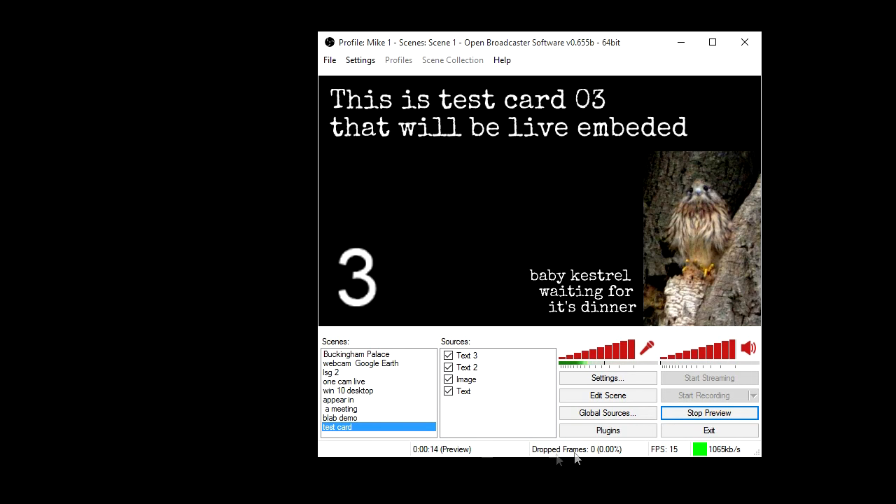
{"action": "mouse_move", "coordinate": [694, 459]}
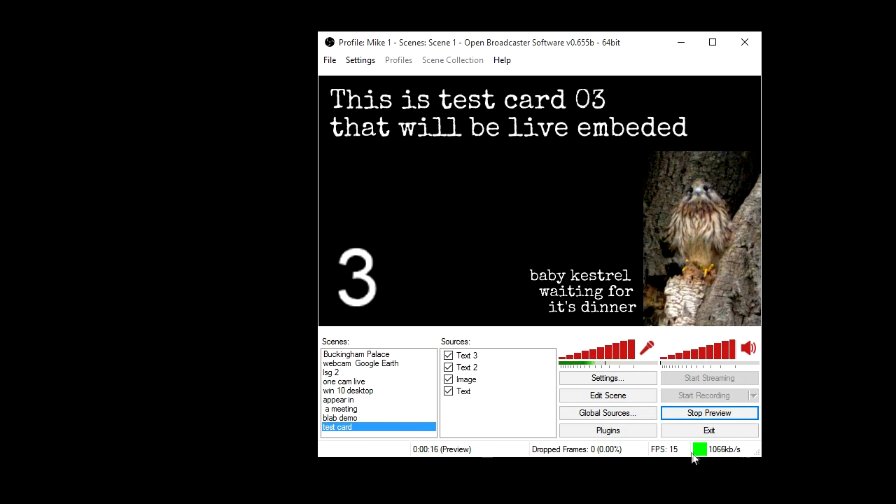
{"action": "mouse_move", "coordinate": [673, 473]}
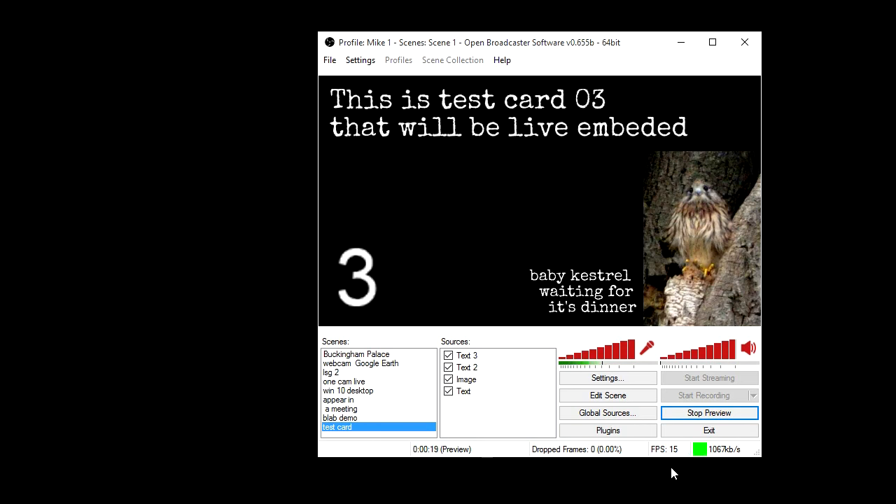